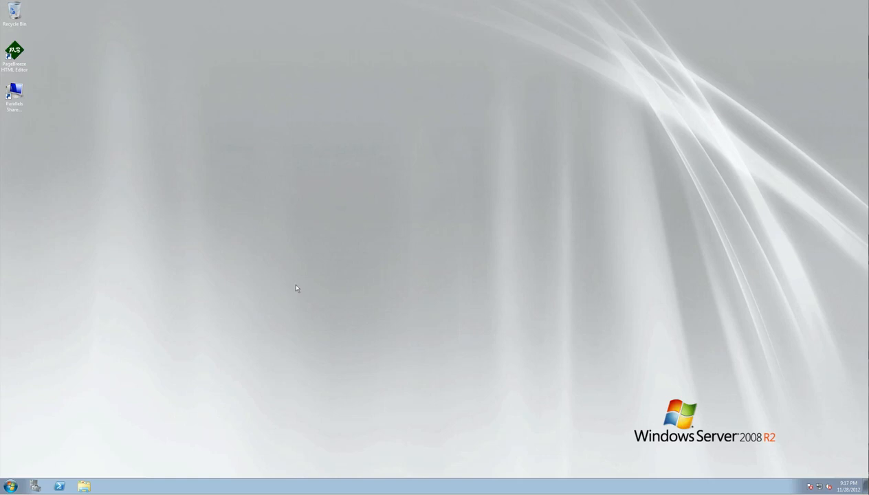
Step: Launch Group Policy Management for the HOME.NET domain from the Start menu
left_click(11, 487)
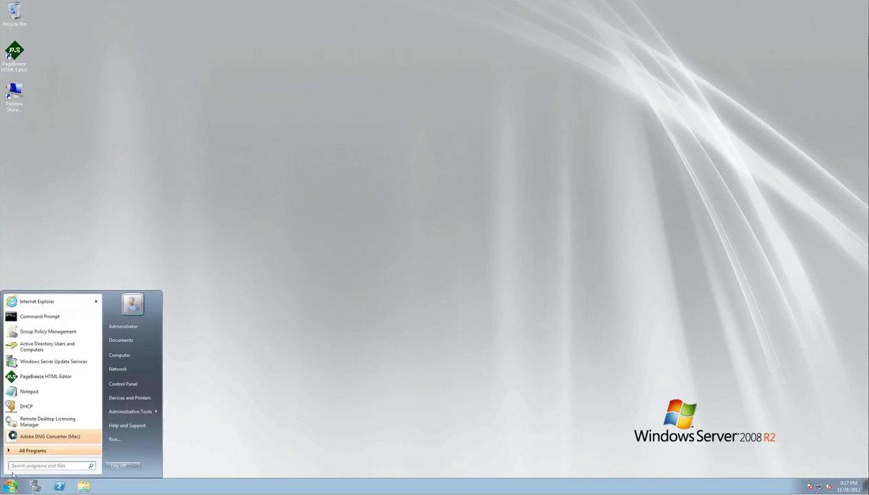
left_click(131, 412)
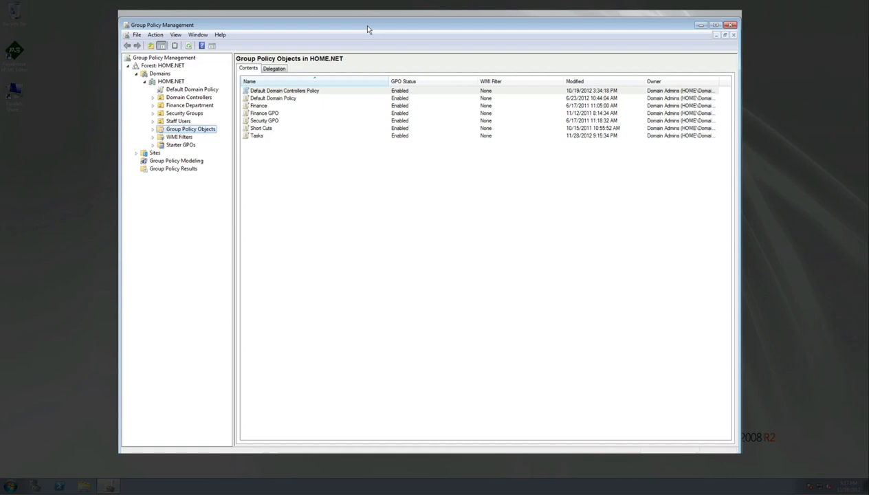
mouse_move(163, 99)
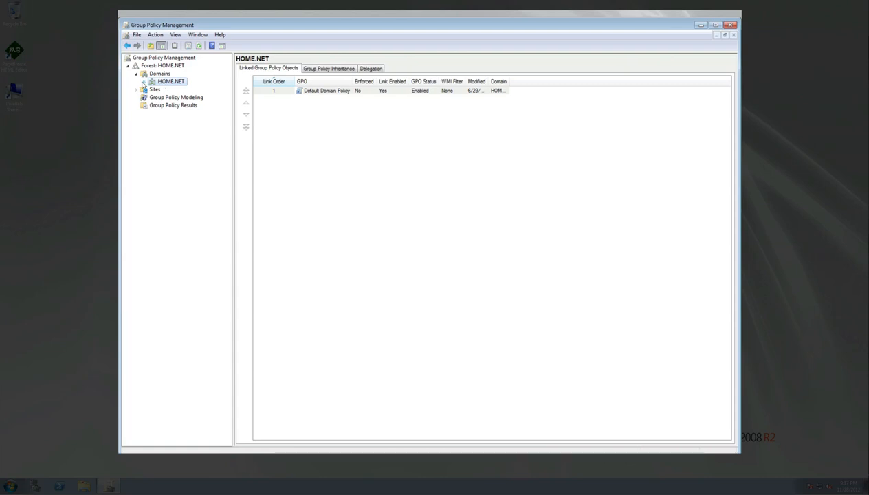
Step: Expand the HOME.NET domain and its Group Policy Objects container to list the GPOs
left_click(144, 81)
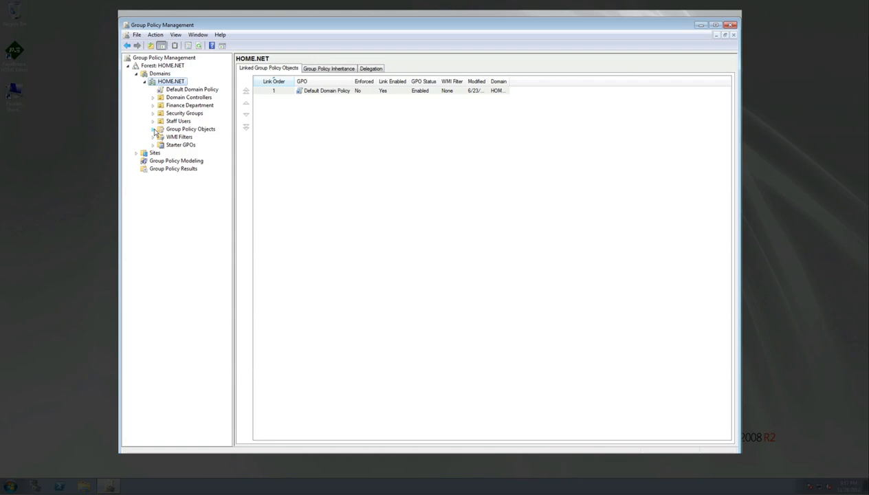
left_click(153, 129)
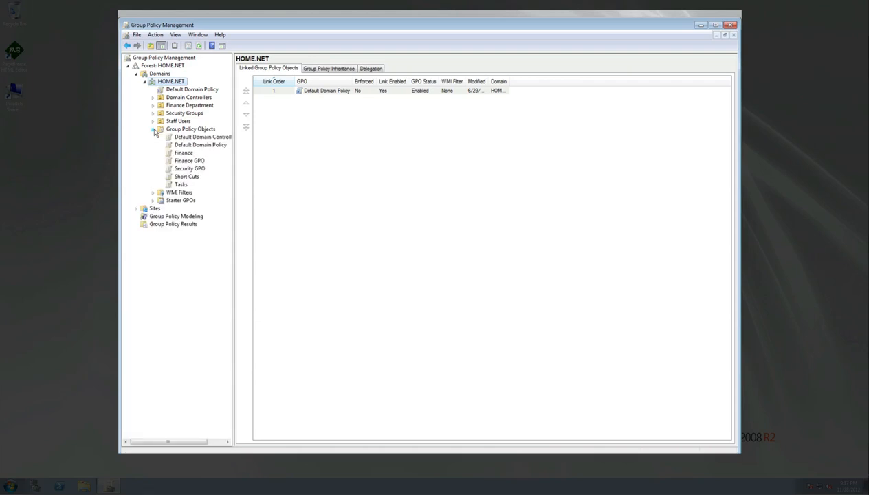
mouse_move(154, 133)
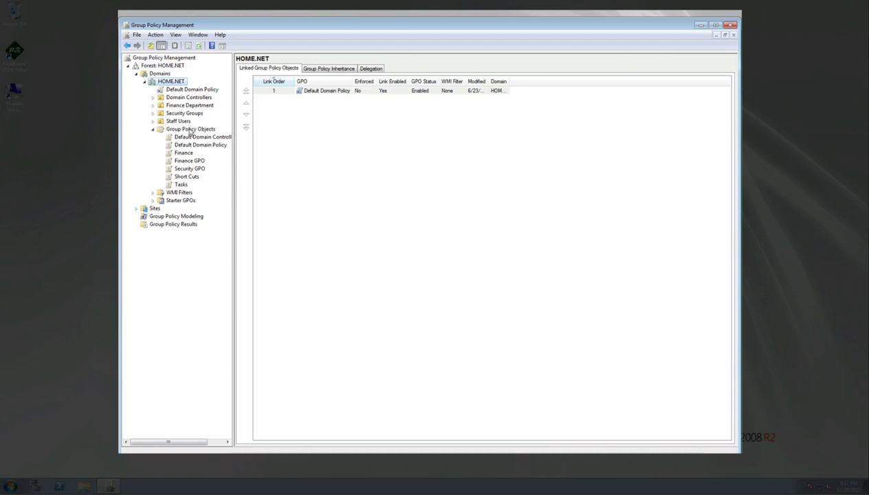
mouse_move(183, 160)
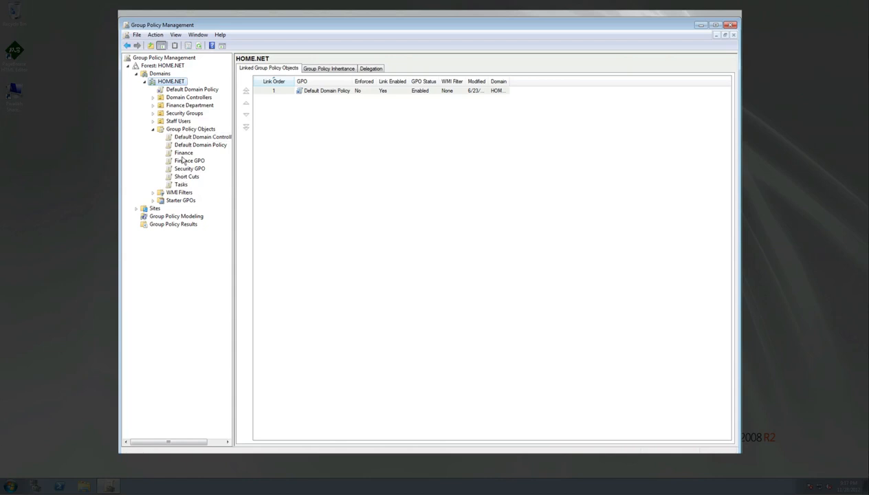
right_click(190, 129)
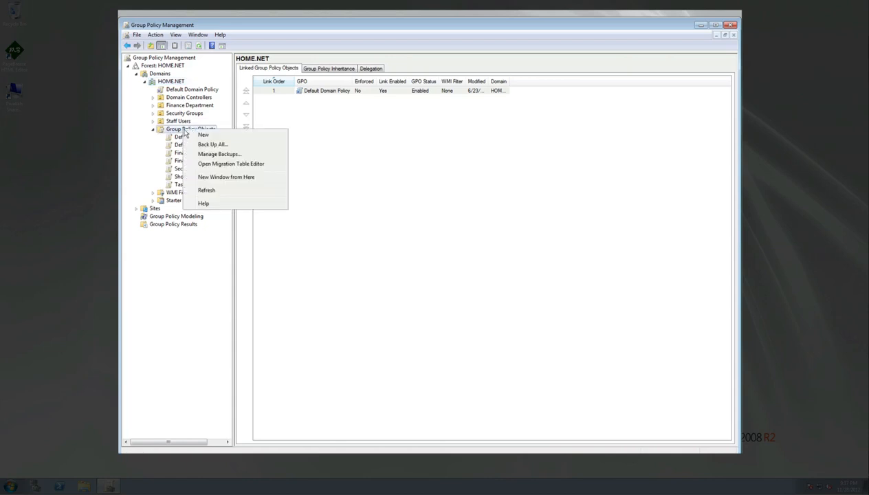
mouse_move(204, 135)
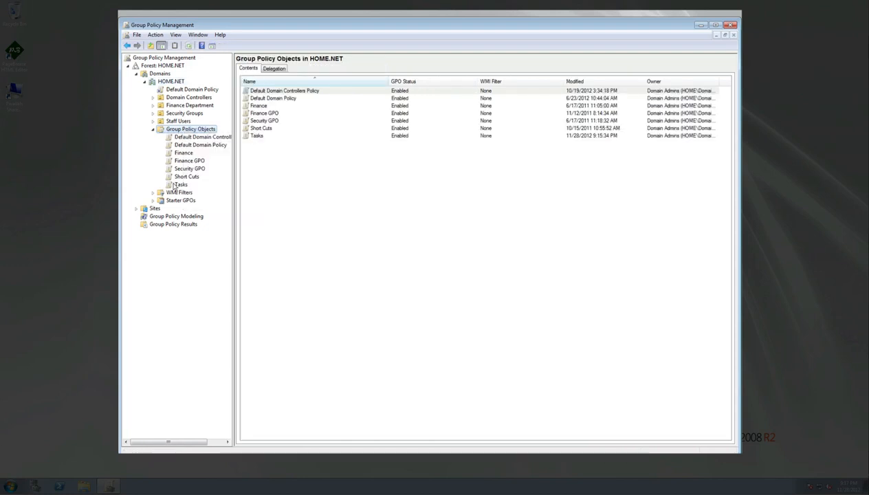
mouse_move(181, 117)
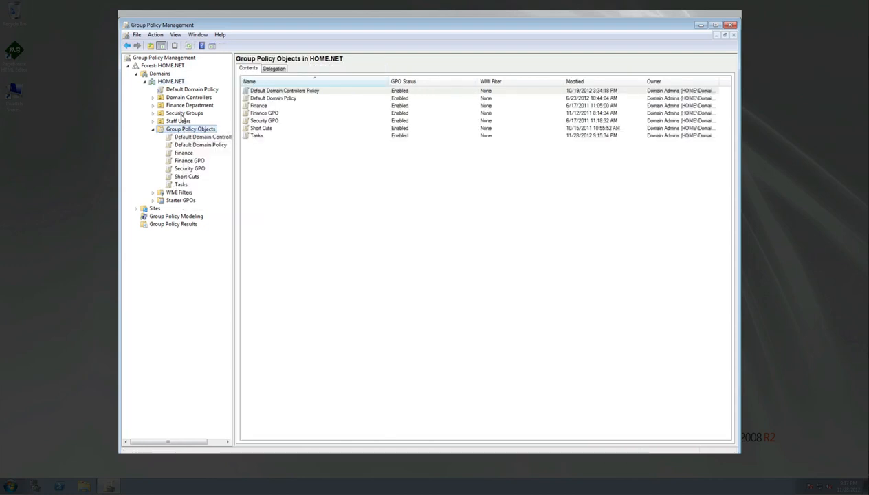
mouse_move(181, 185)
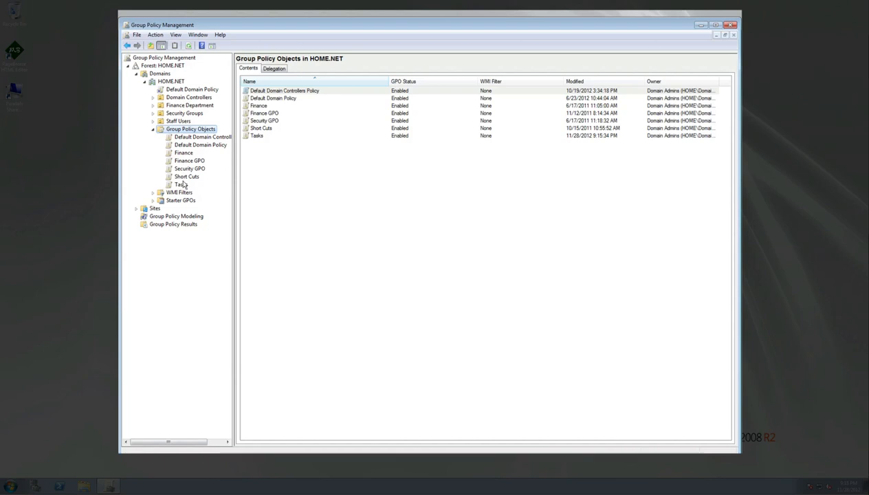
mouse_move(183, 187)
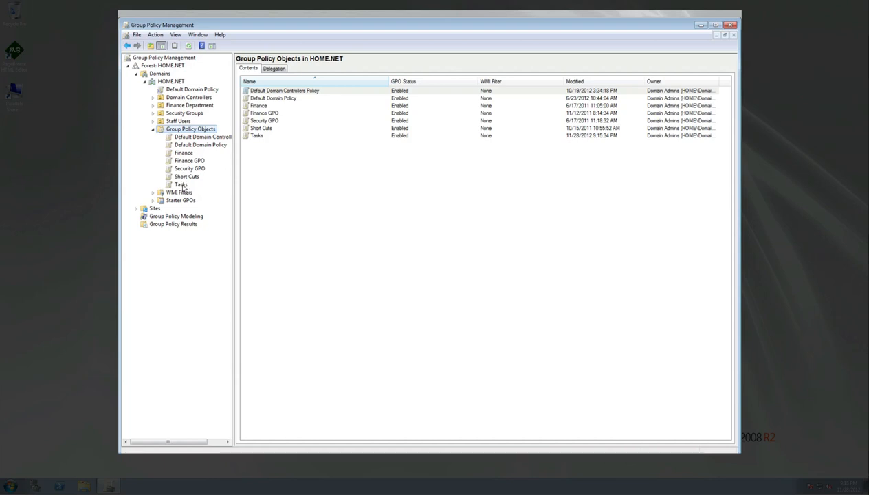
Step: Select the Tasks GPO to show its scope linked to Staff Users, filtered to Authenticated Users
left_click(181, 185)
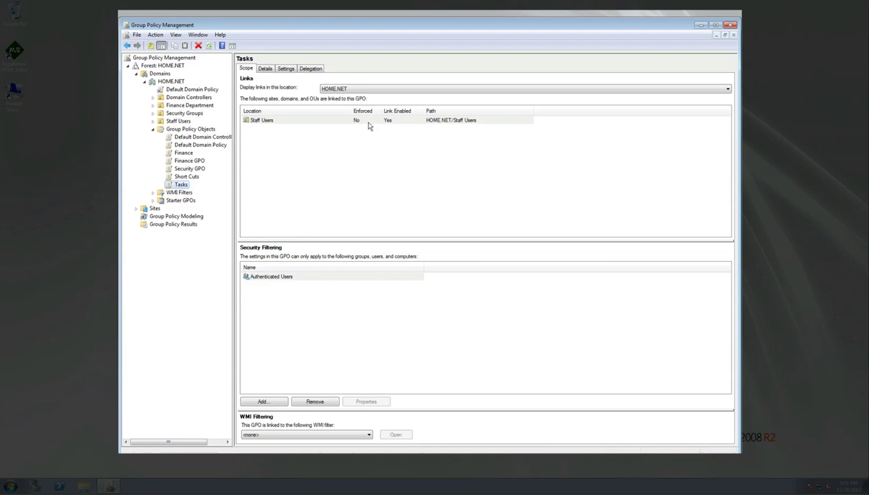
mouse_move(407, 126)
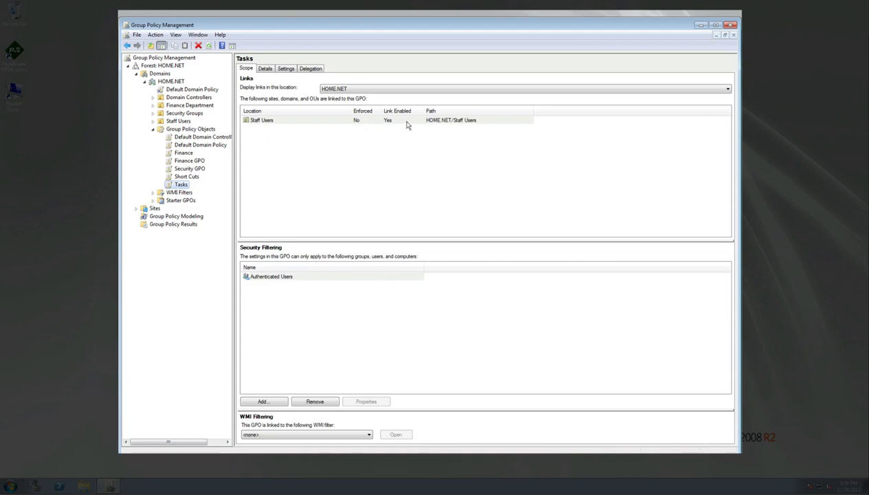
mouse_move(255, 257)
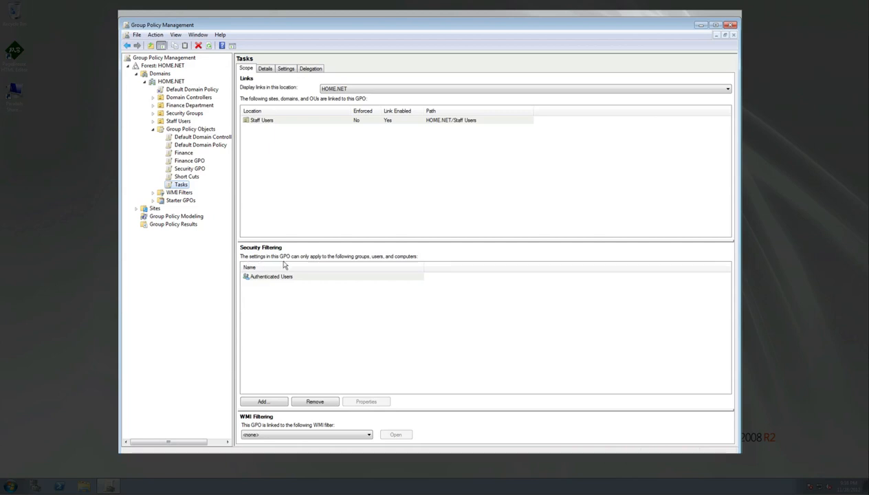
mouse_move(333, 264)
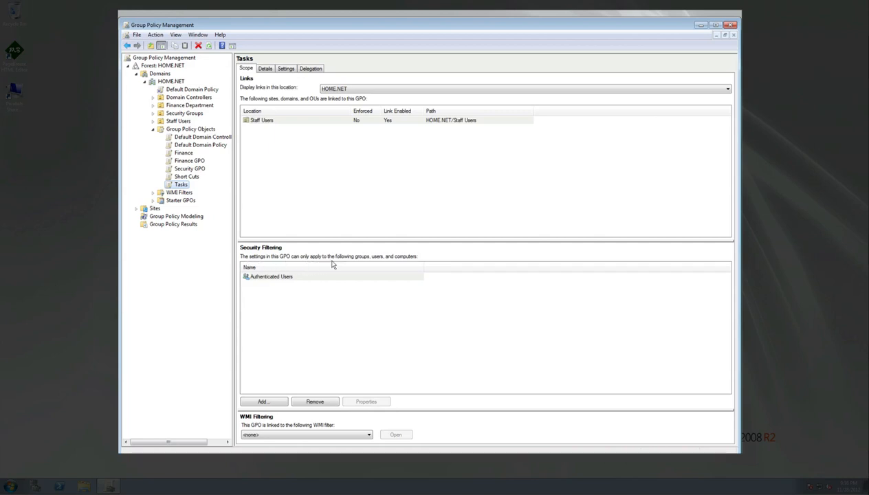
mouse_move(366, 267)
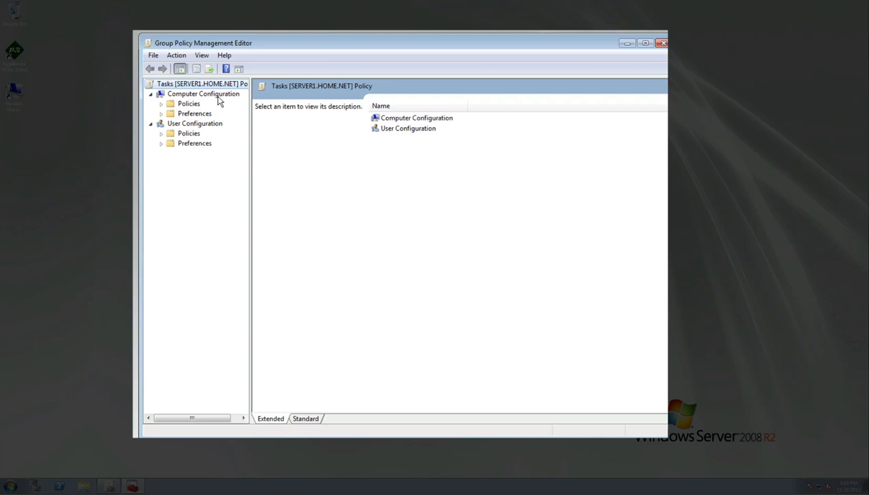
mouse_move(223, 103)
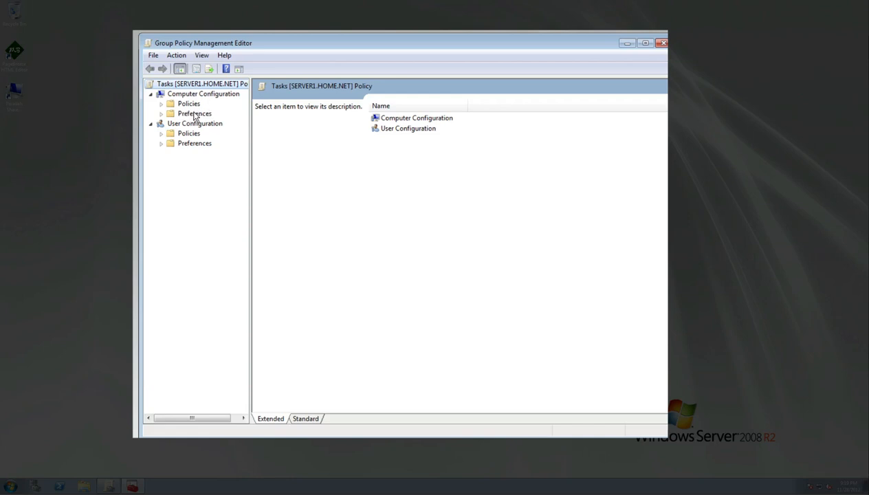
mouse_move(163, 119)
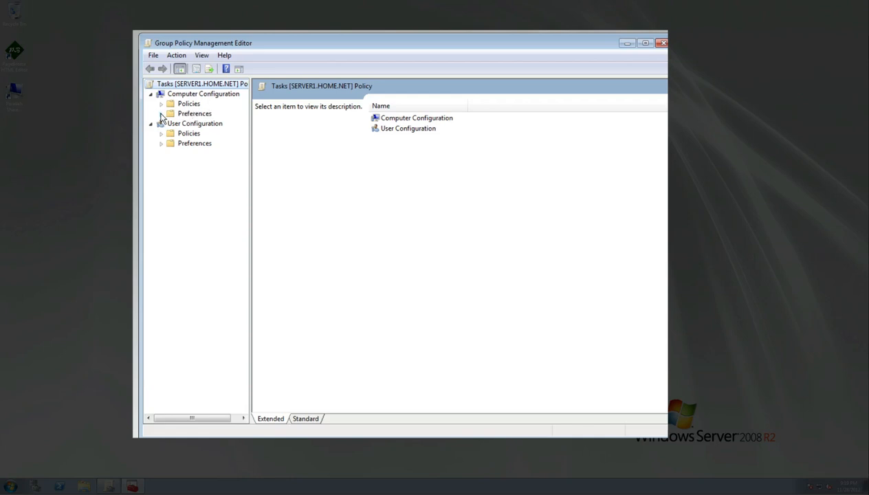
Step: Reach Scheduled Tasks under Computer Configuration > Preferences > Control Panel Settings
left_click(160, 113)
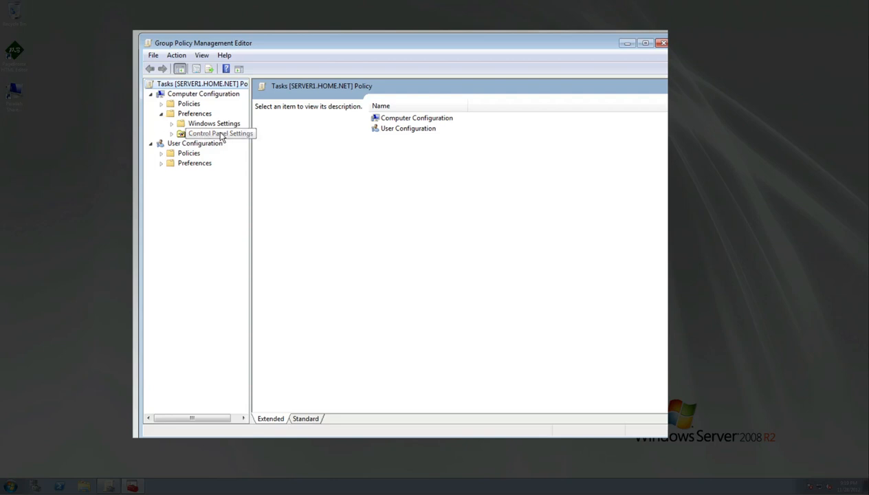
left_click(171, 133)
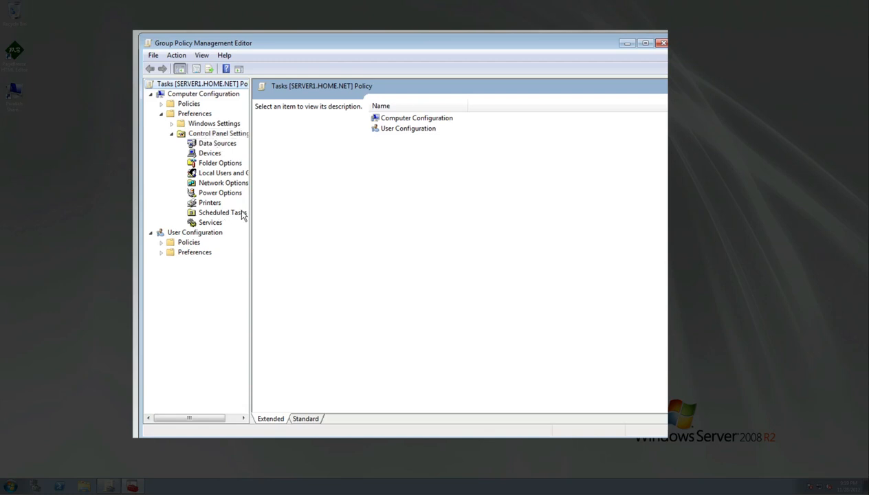
mouse_move(218, 214)
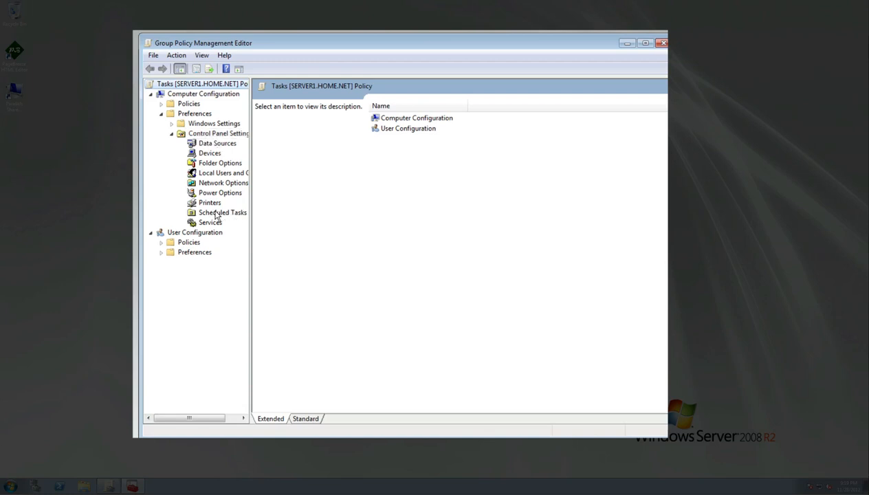
left_click(223, 212)
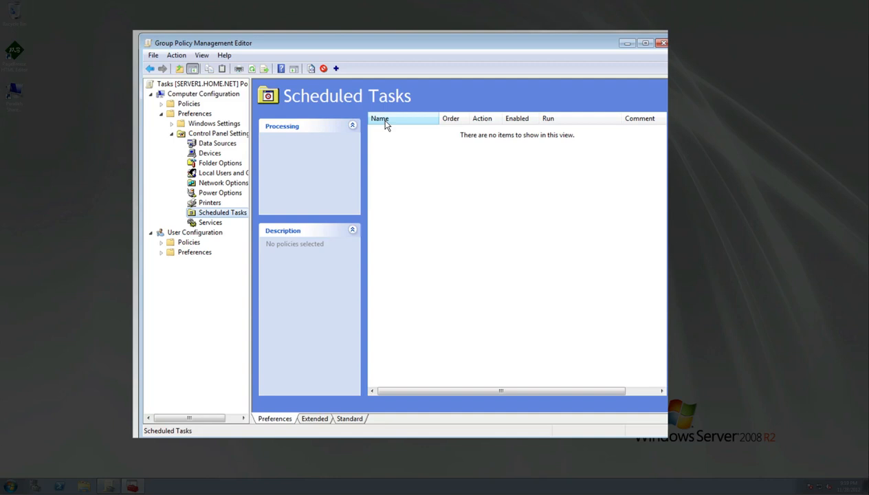
mouse_move(439, 206)
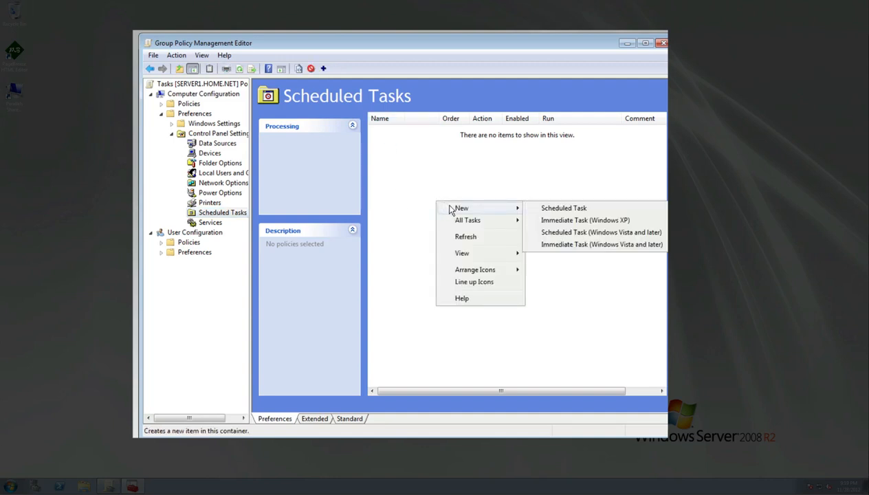
mouse_move(564, 208)
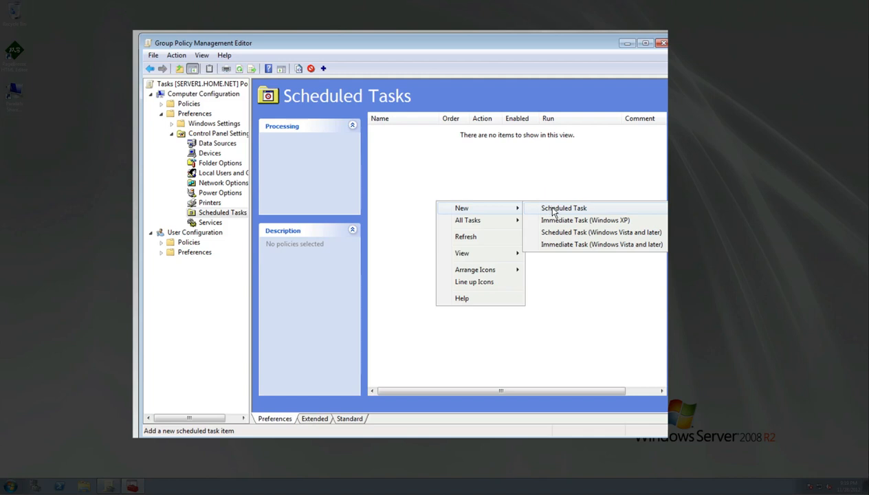
mouse_move(601, 231)
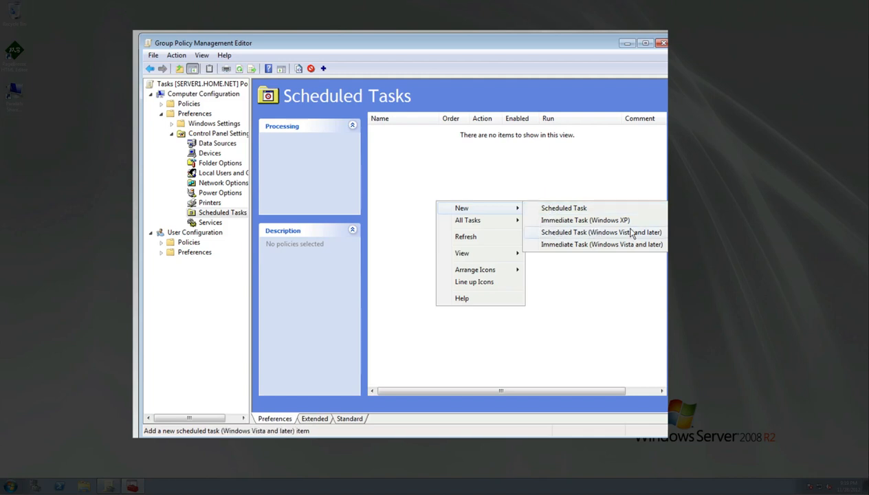
mouse_move(586, 220)
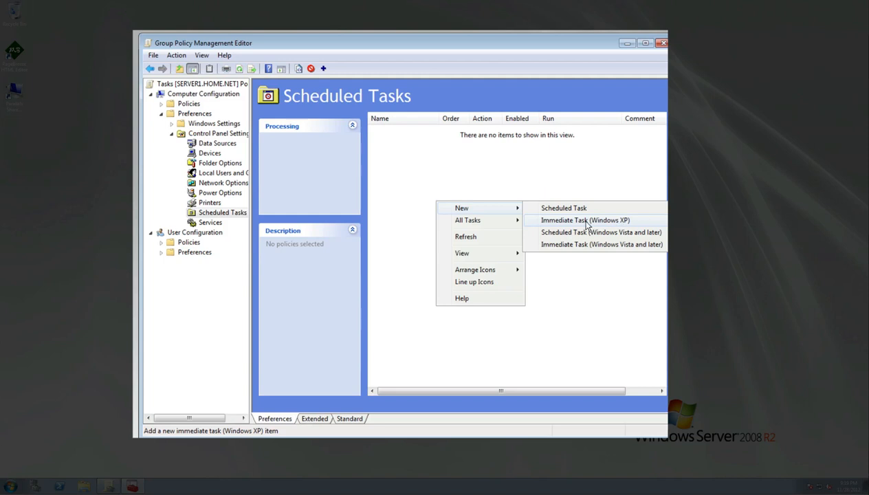
Step: Create a new Scheduled Task item, bringing up the New Task Properties dialog
left_click(601, 231)
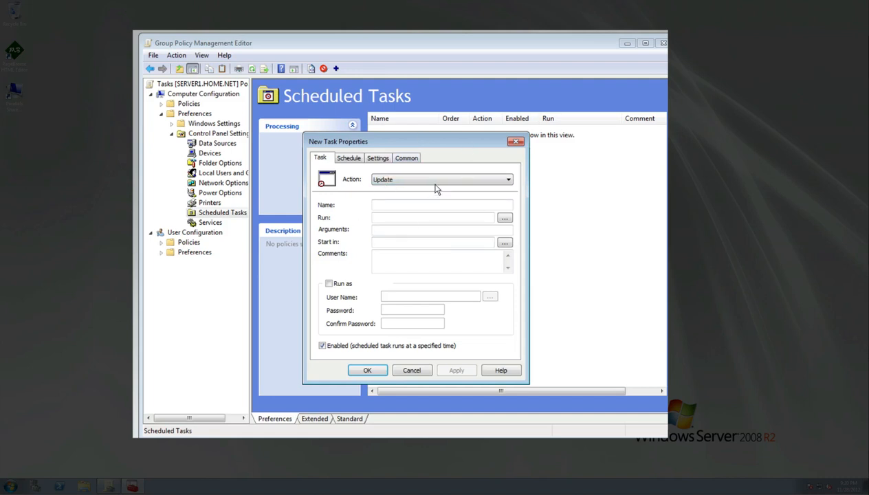
Step: Set the task action to Create and name the task Defrag
left_click(509, 179)
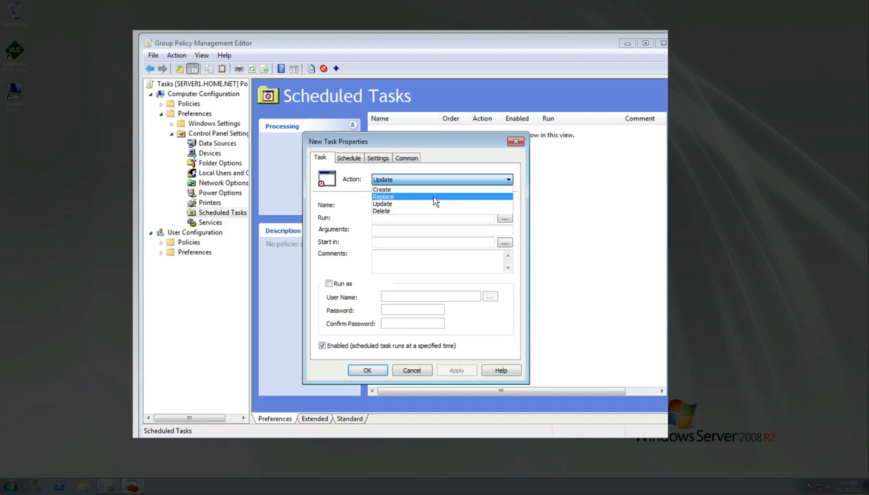
mouse_move(396, 204)
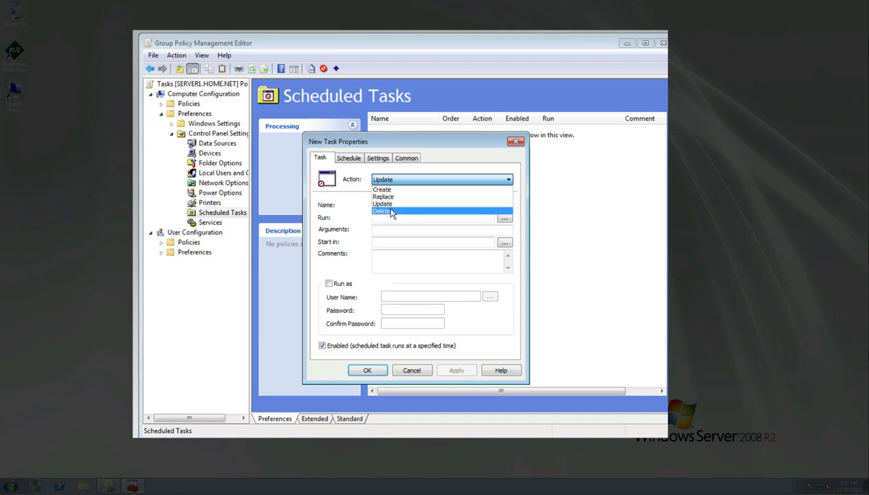
left_click(383, 190)
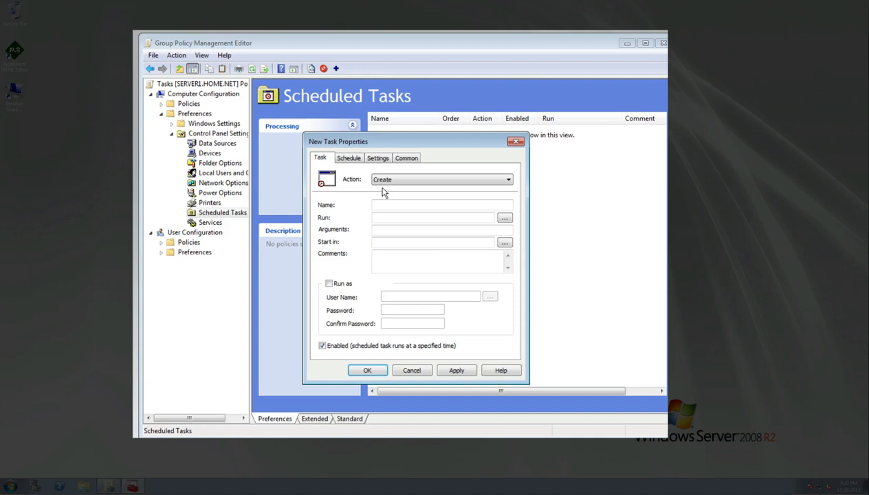
left_click(443, 204)
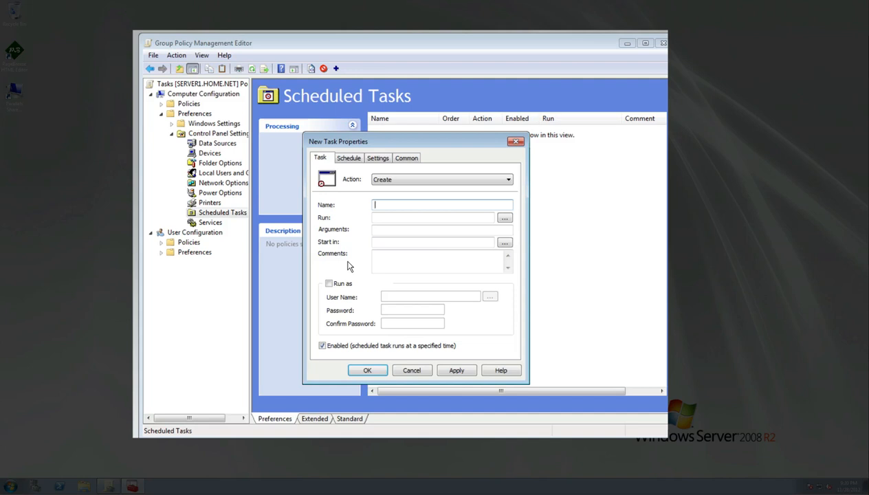
type("Defrag")
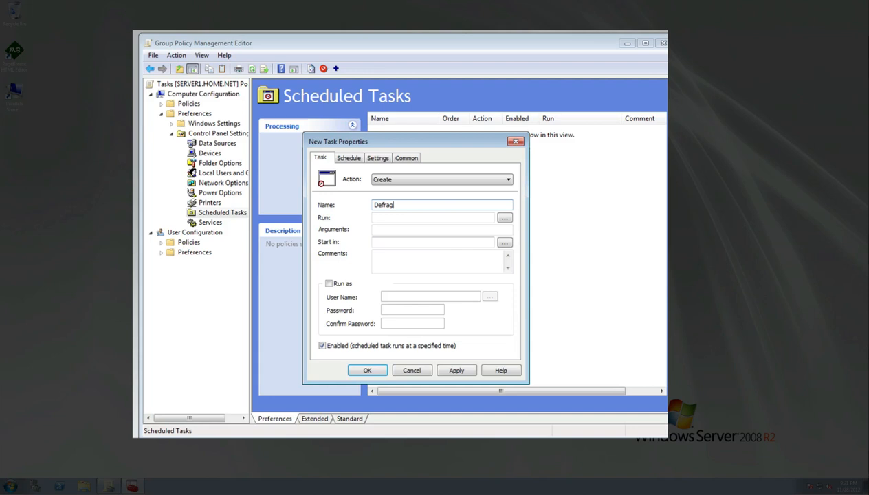
mouse_move(359, 264)
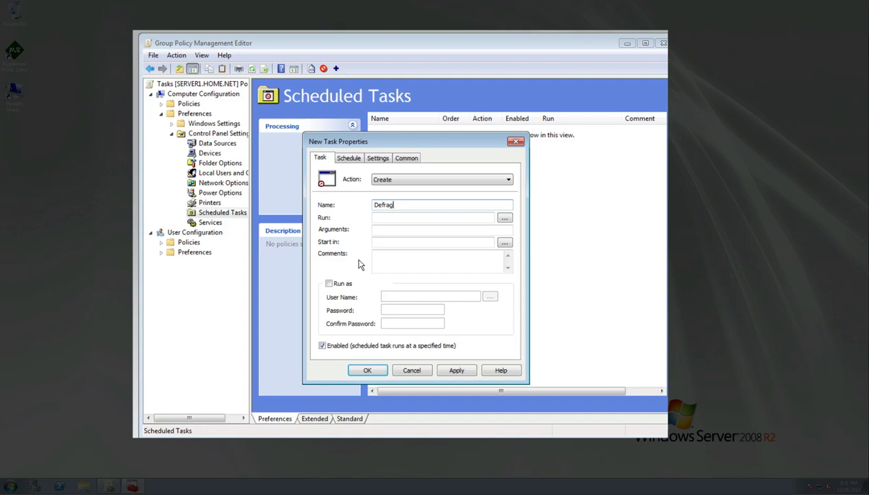
mouse_move(363, 226)
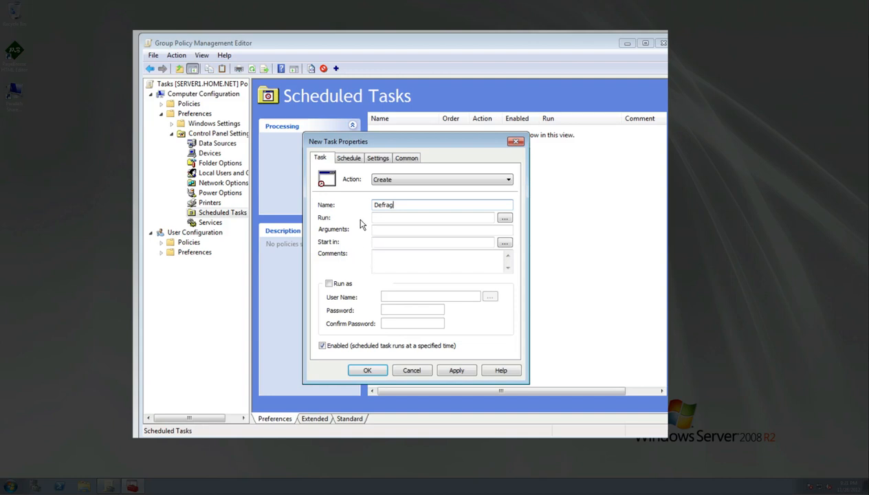
Step: Set the task to run C:\Windows\System32\Defrag.exe via the file browser
left_click(504, 217)
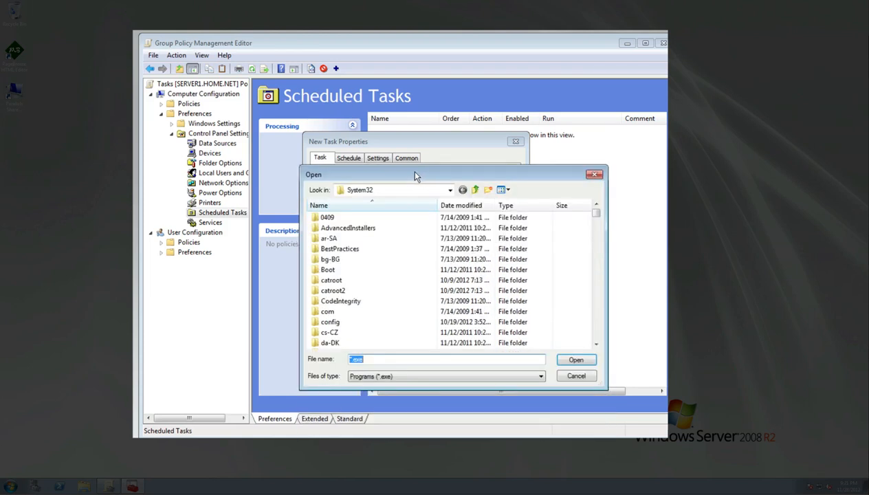
left_click(451, 190)
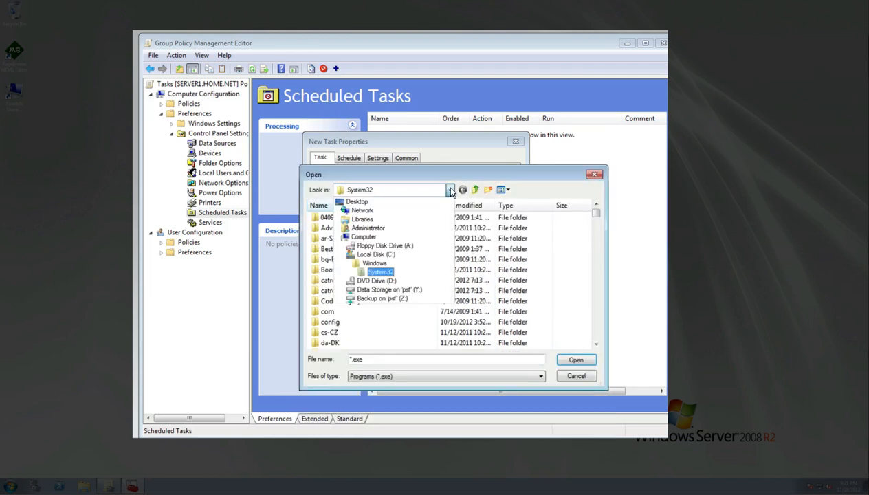
left_click(377, 255)
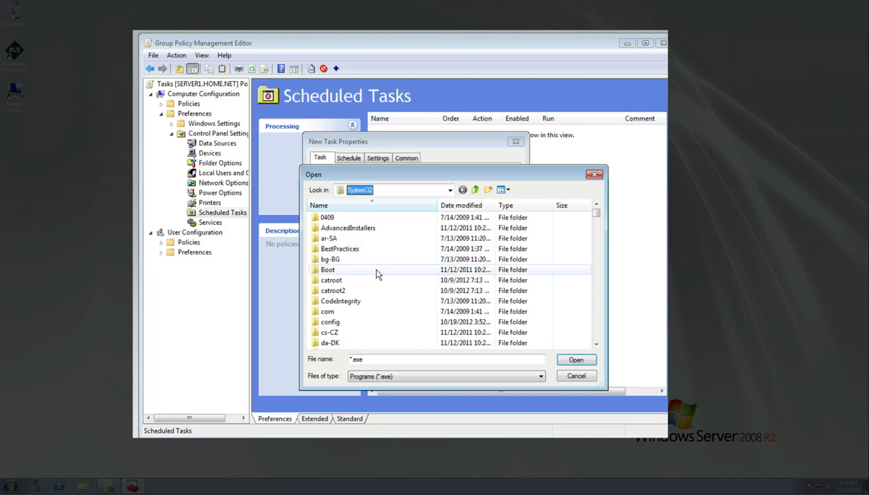
left_click(328, 270)
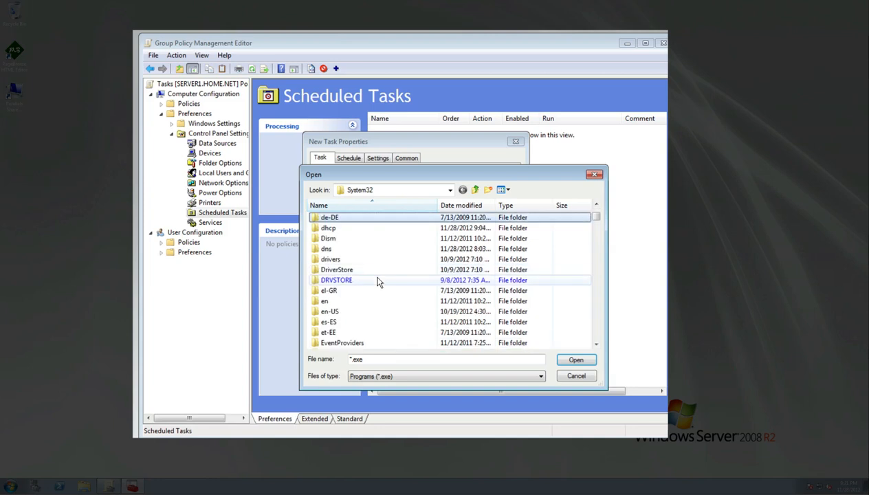
scroll("down", 3)
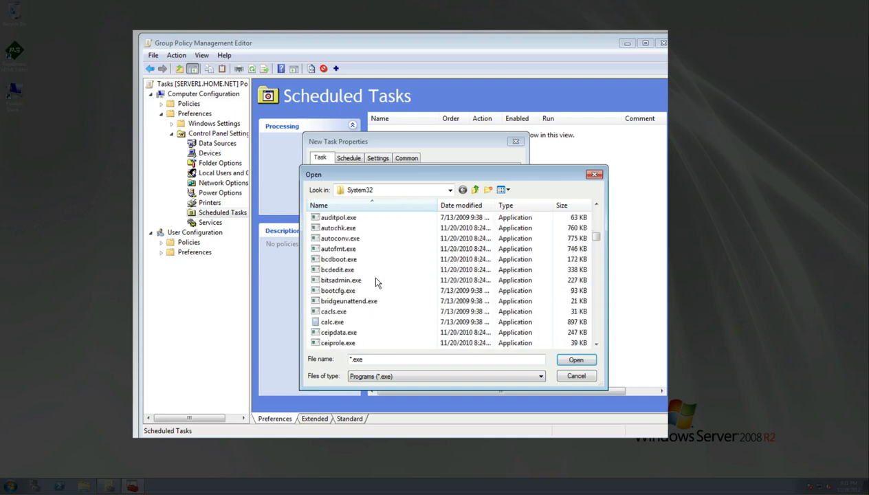
scroll("down", 3)
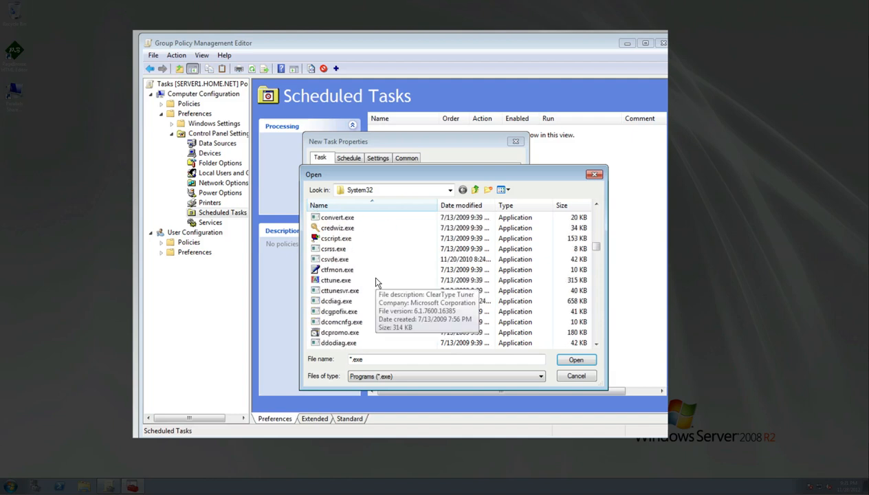
scroll("down", 3)
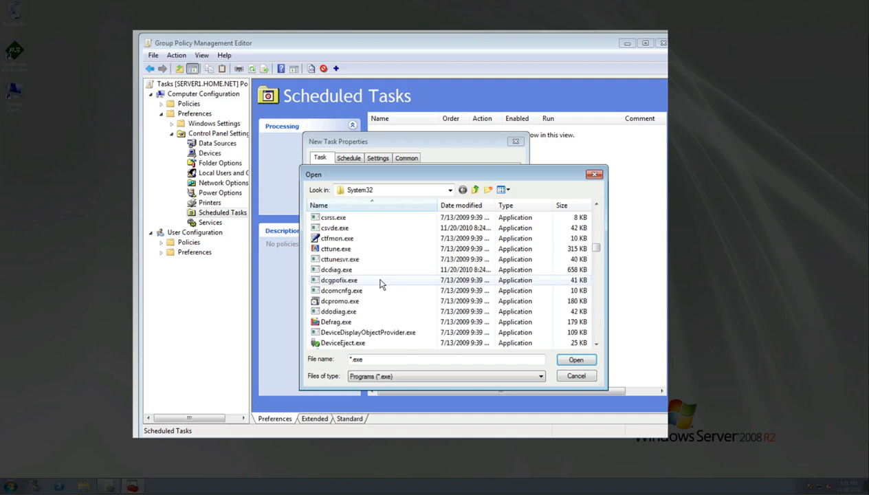
left_click(335, 322)
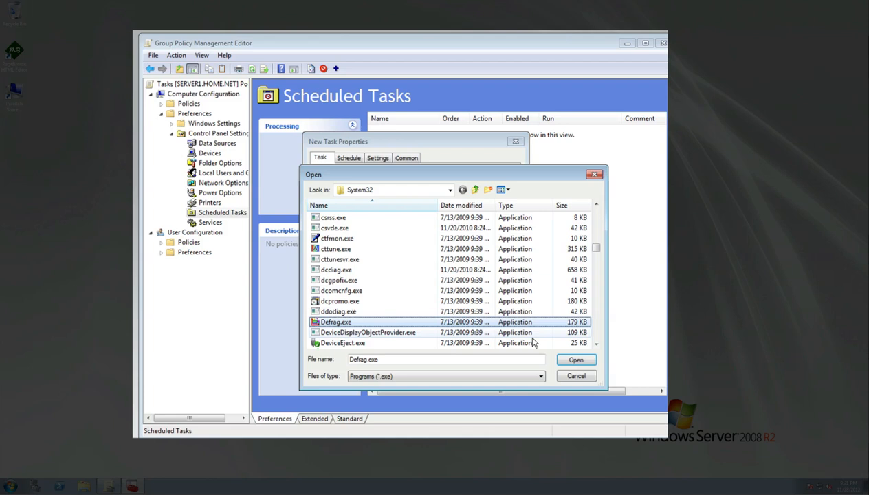
left_click(575, 359)
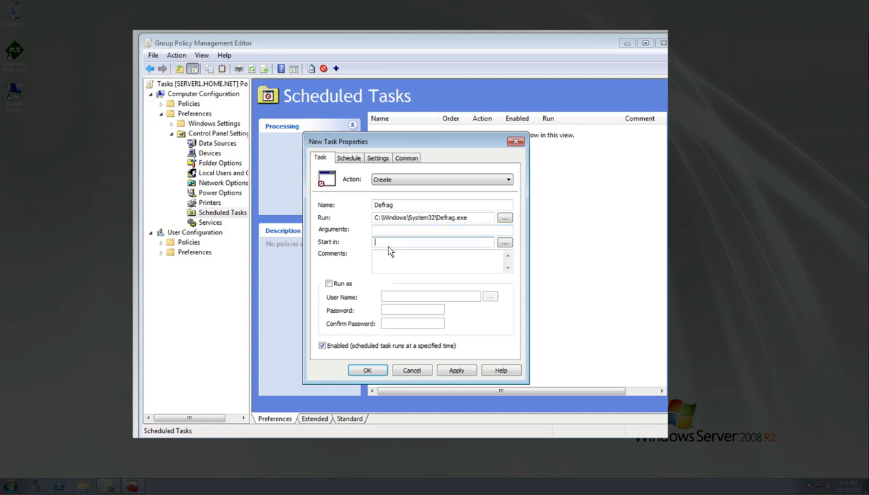
Step: Set the Defrag task's start-in folder to C:\Windows\System32
left_click(505, 242)
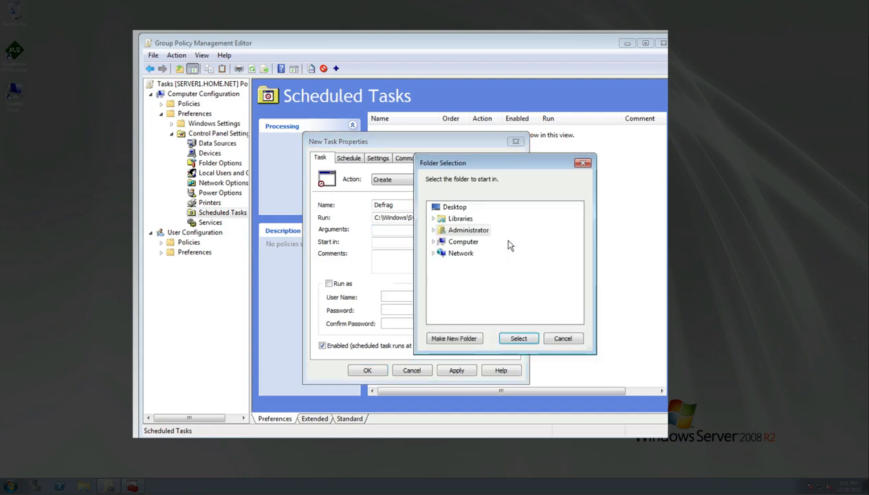
mouse_move(464, 242)
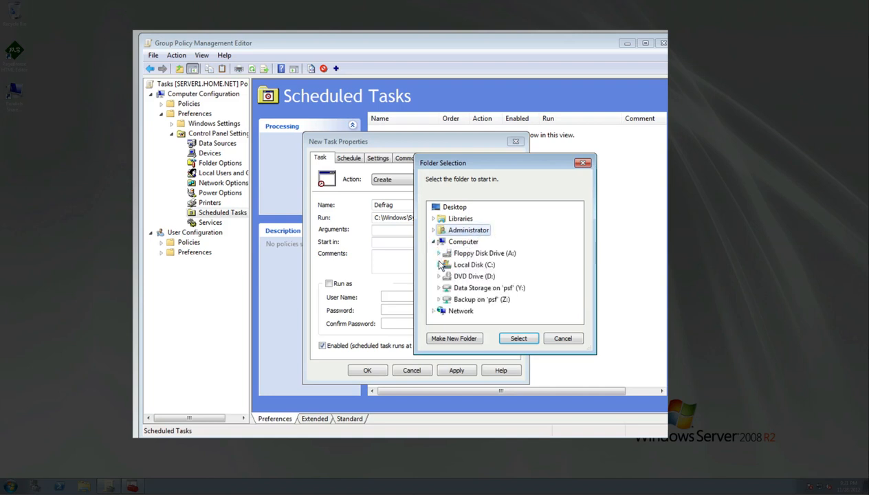
left_click(438, 264)
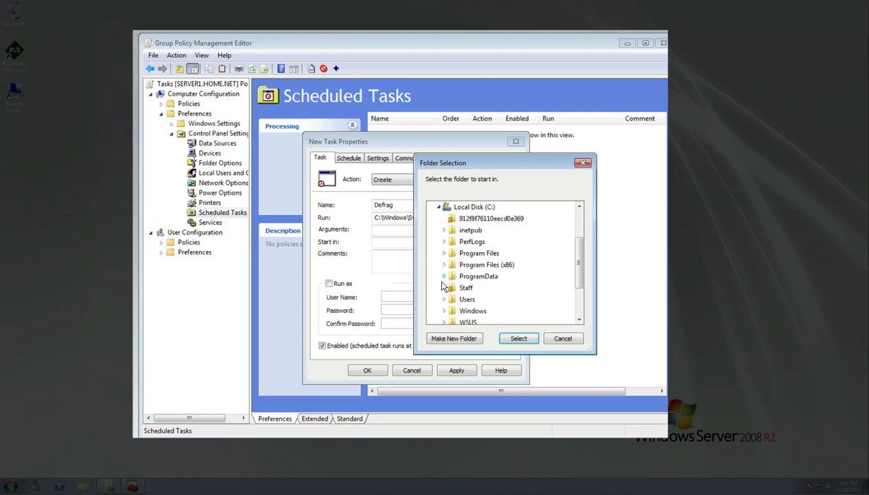
scroll("down", 3)
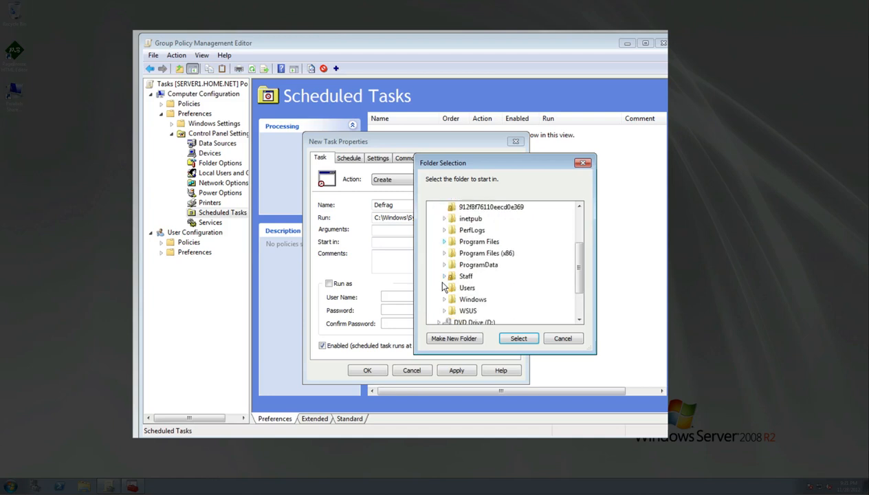
scroll("down", 3)
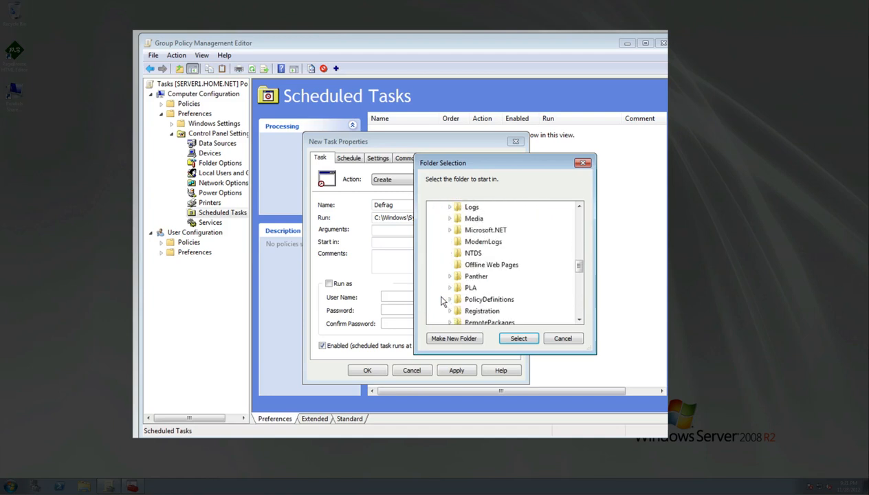
scroll("down", 3)
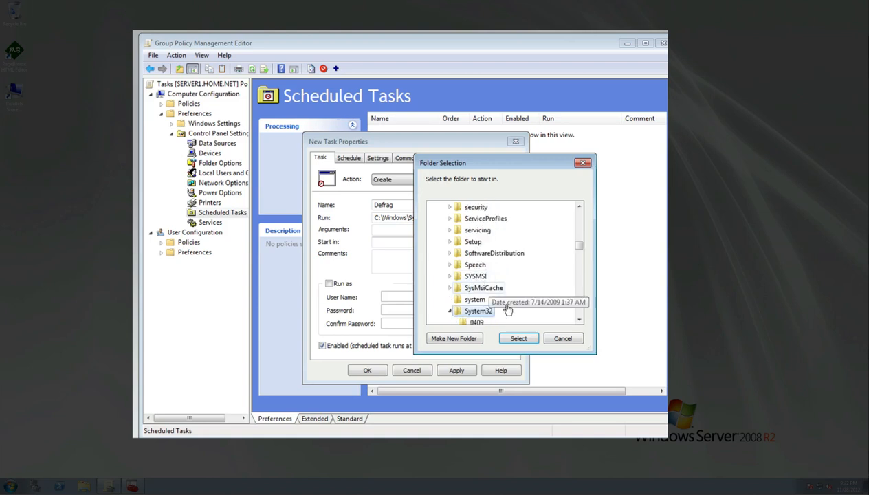
left_click(517, 338)
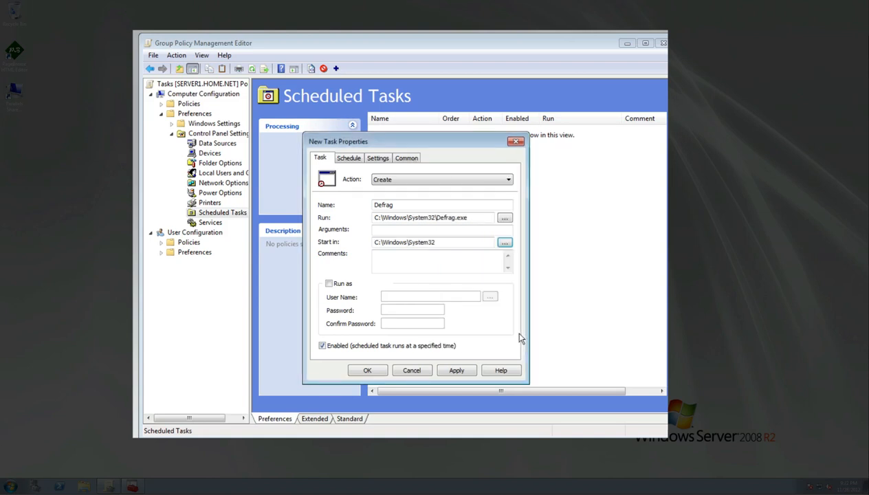
Step: Make the task run as the HOME\Administrator account
left_click(328, 283)
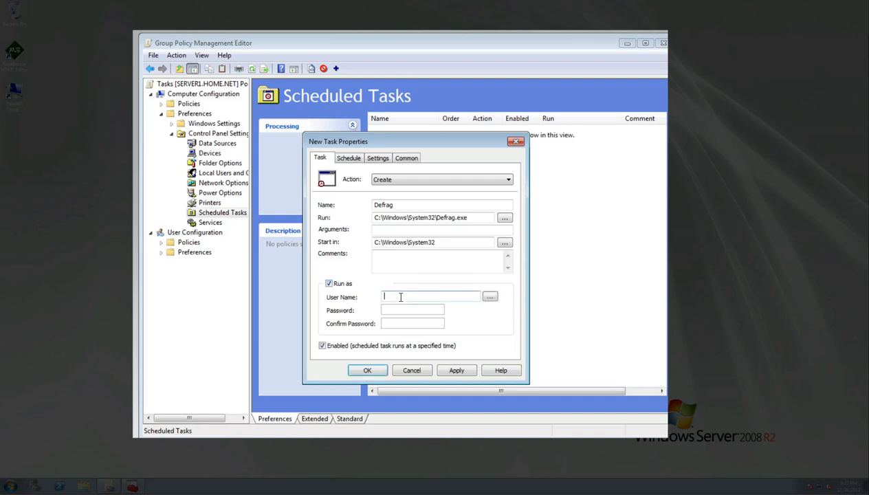
left_click(490, 297)
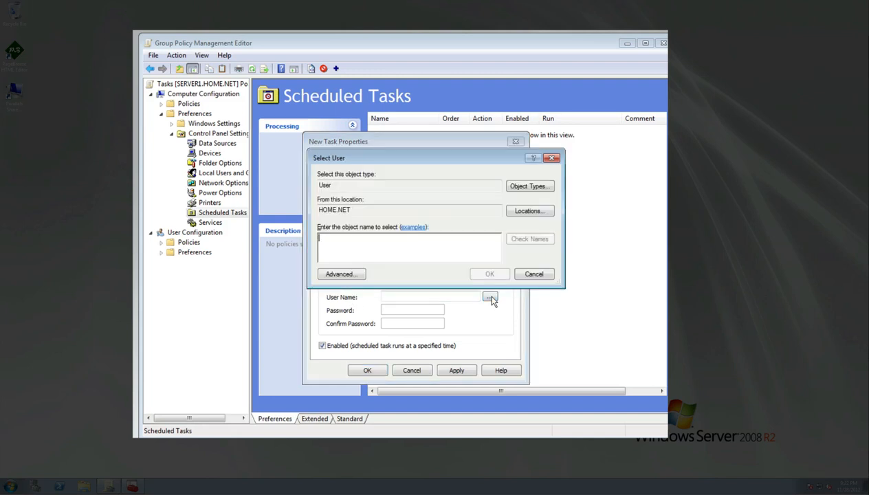
type("Administrator")
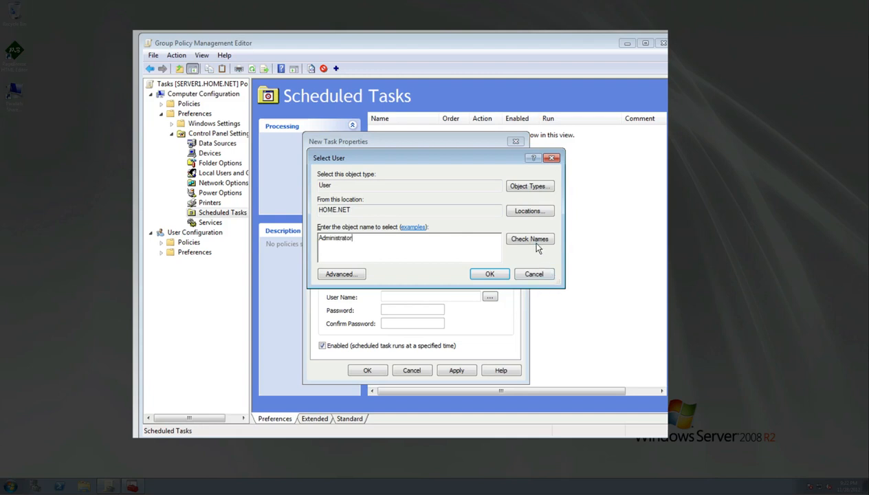
left_click(490, 274)
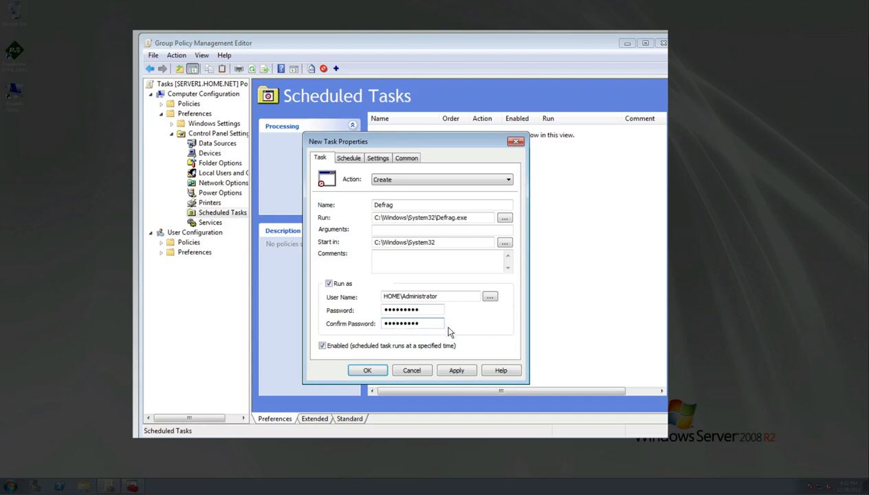
mouse_move(457, 364)
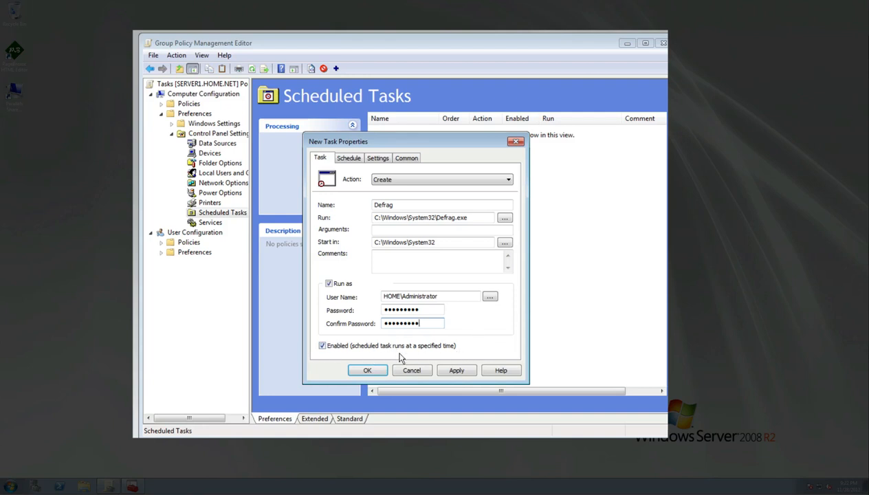
Step: Save the Defrag task and schedule it weekly on Wednesday instead of Monday
left_click(457, 370)
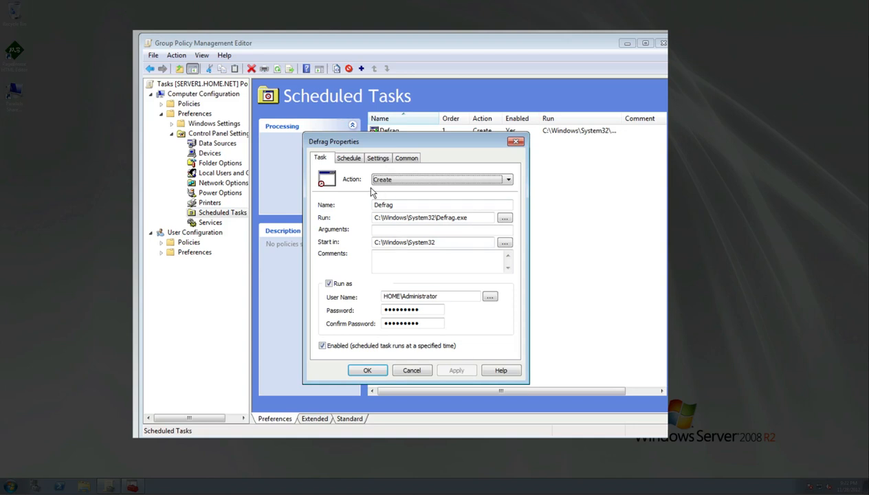
left_click(348, 157)
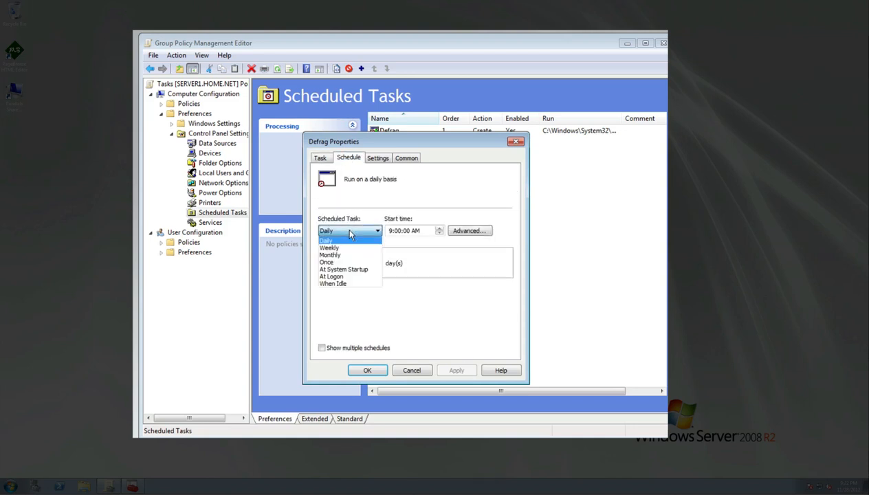
left_click(330, 247)
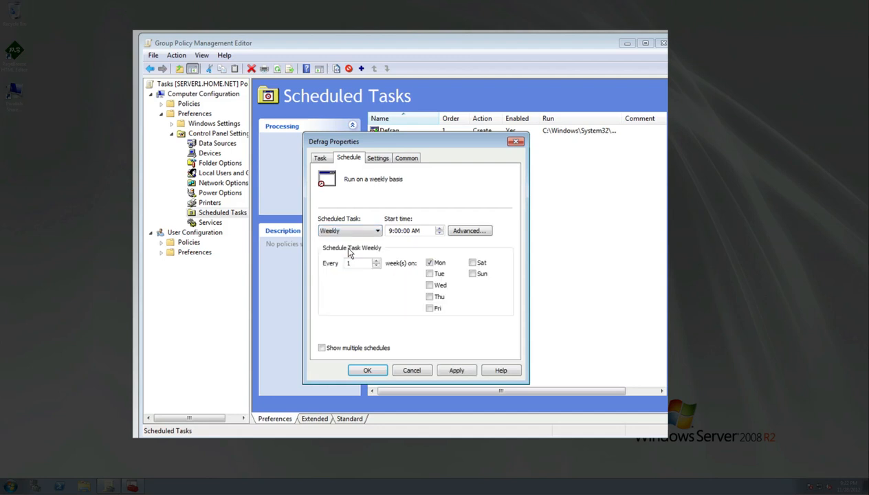
left_click(429, 261)
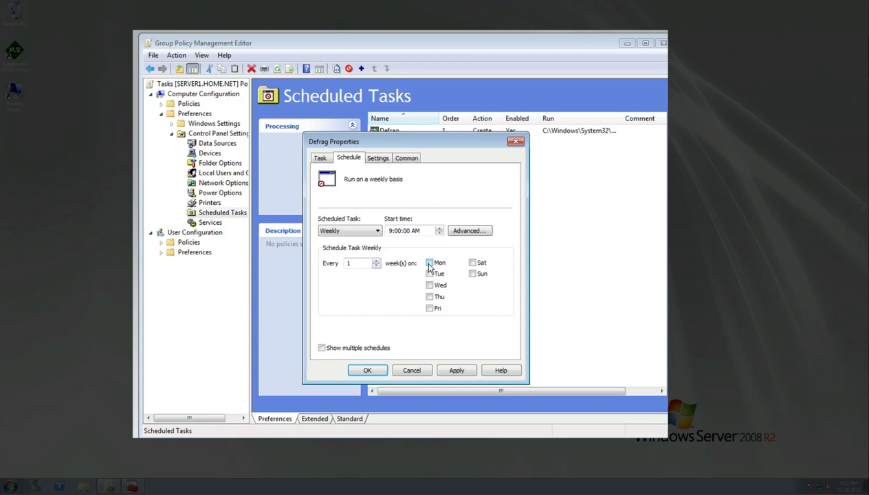
left_click(429, 284)
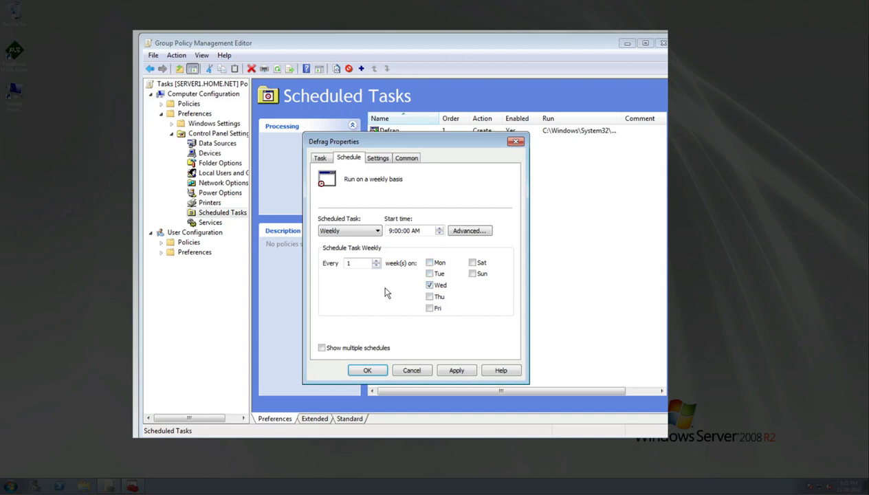
Step: Set the task's start time to 8:00 AM
left_click(399, 231)
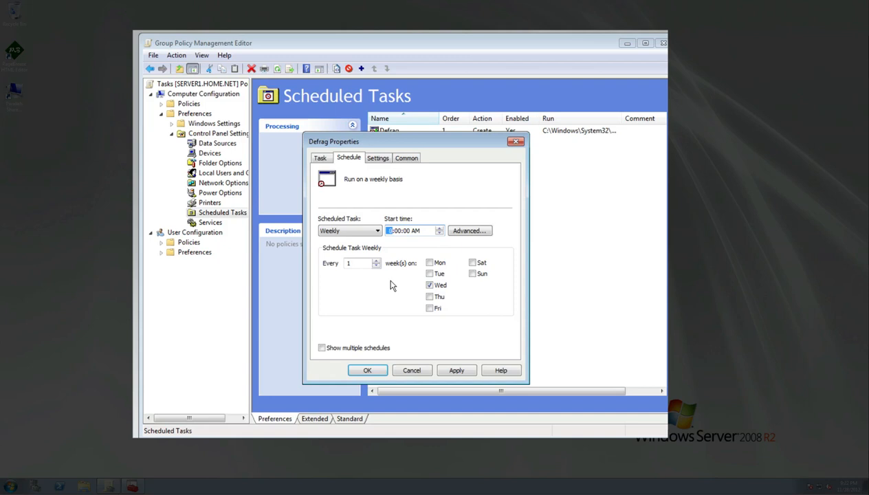
left_click(438, 228)
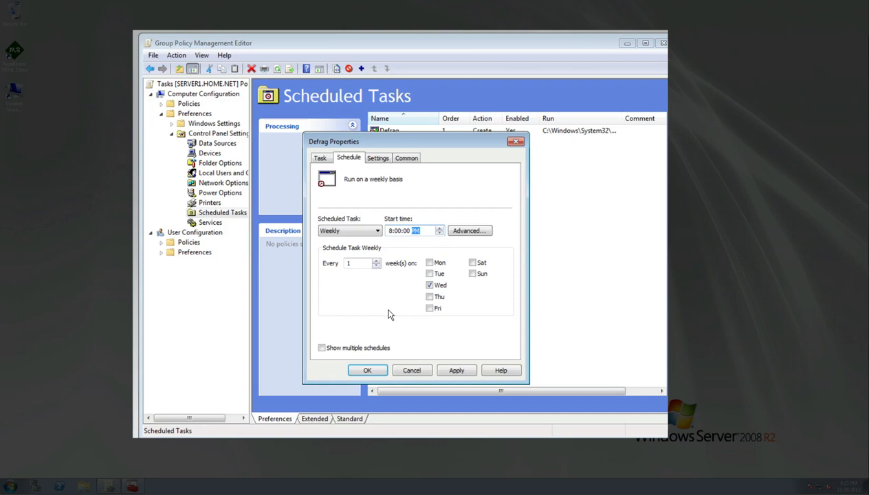
mouse_move(381, 212)
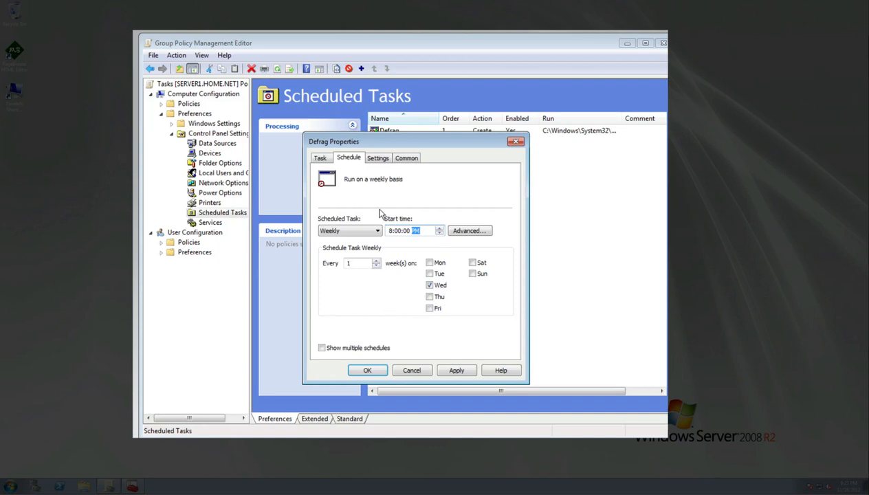
left_click(377, 157)
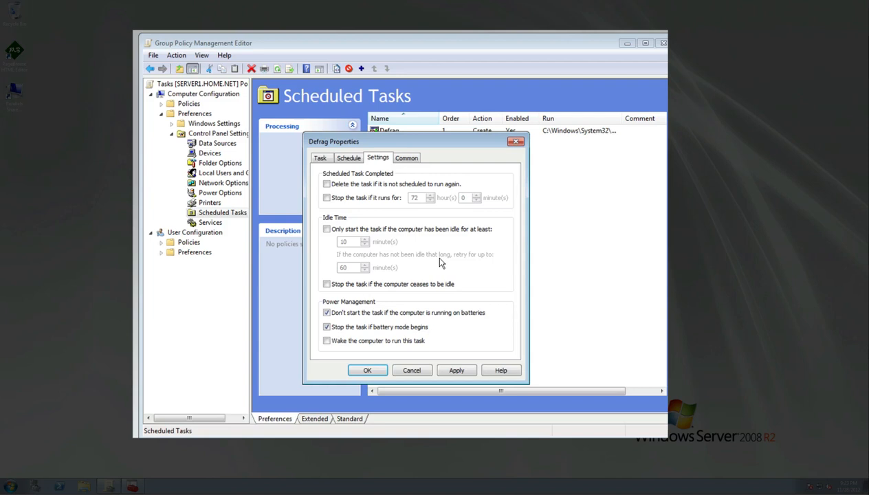
Step: Review the Common options, close the Defrag task with OK, and start a command prompt
left_click(407, 157)
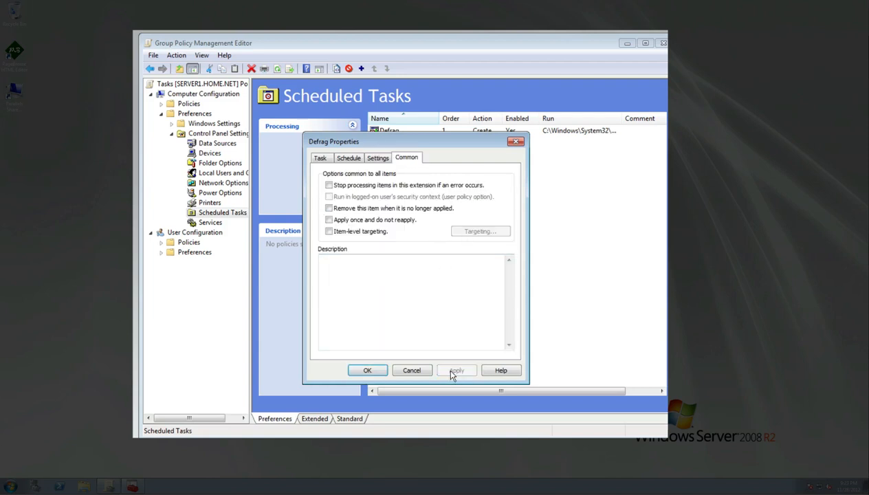
left_click(367, 370)
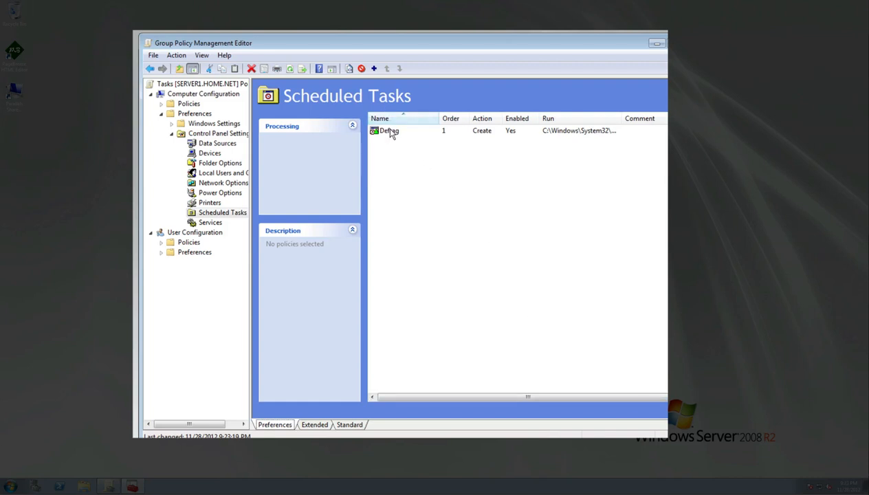
left_click(388, 130)
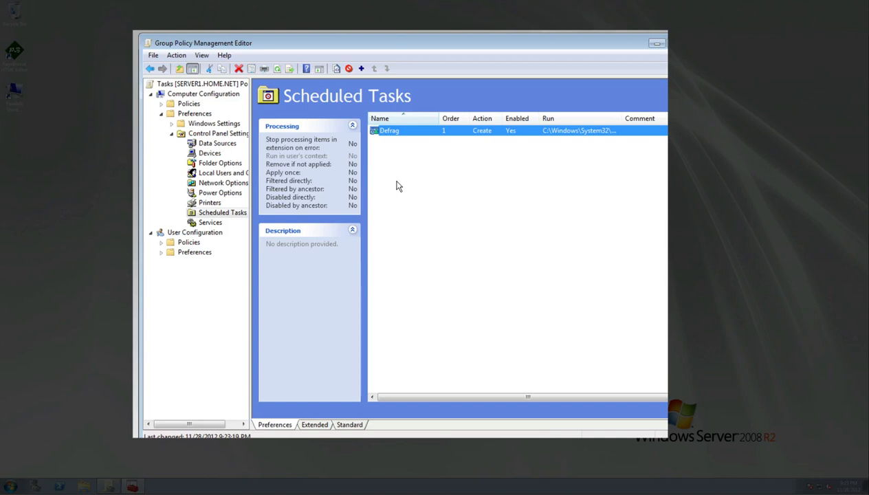
left_click(9, 487)
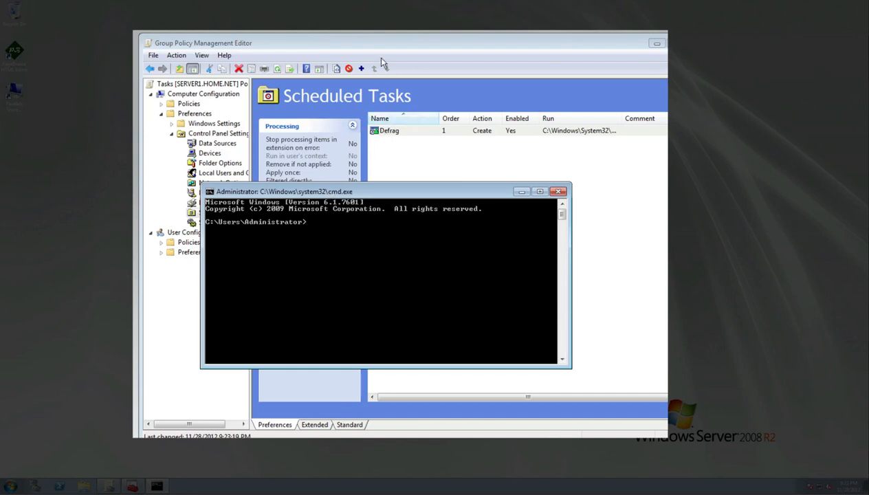
Step: Enter the gpupdate /force command at the prompt to refresh Group Policy
type("gp")
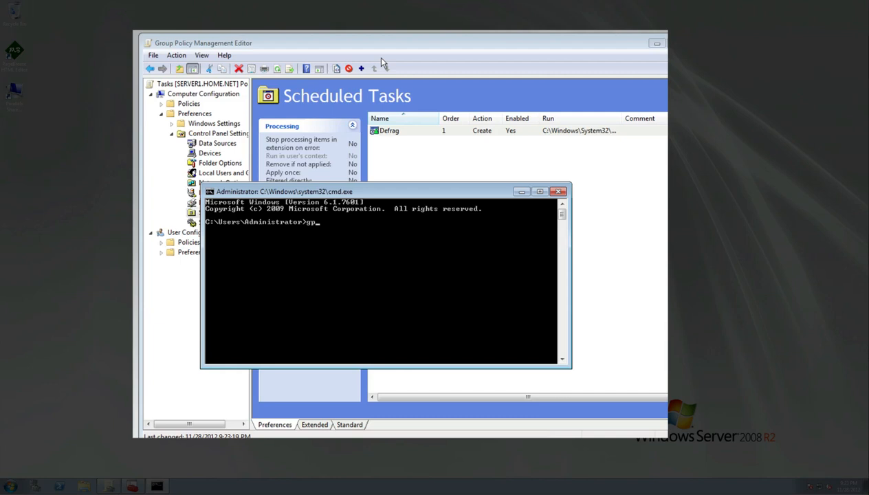
type("update")
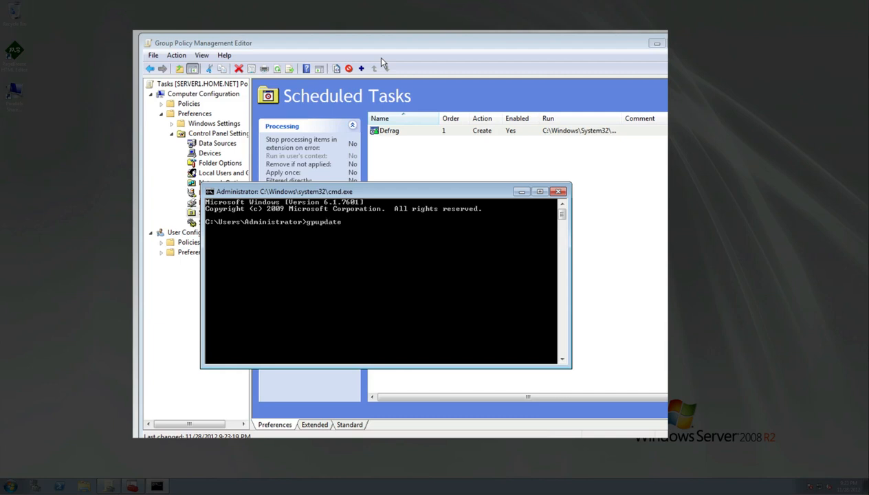
type("/for")
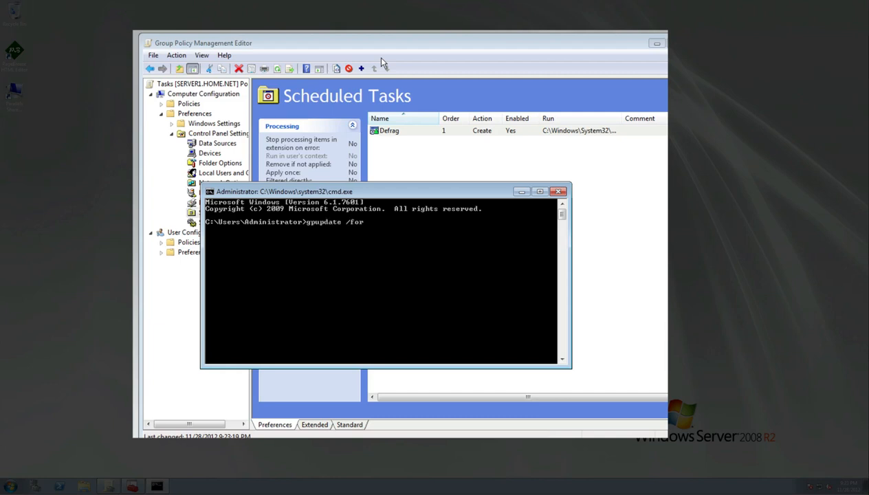